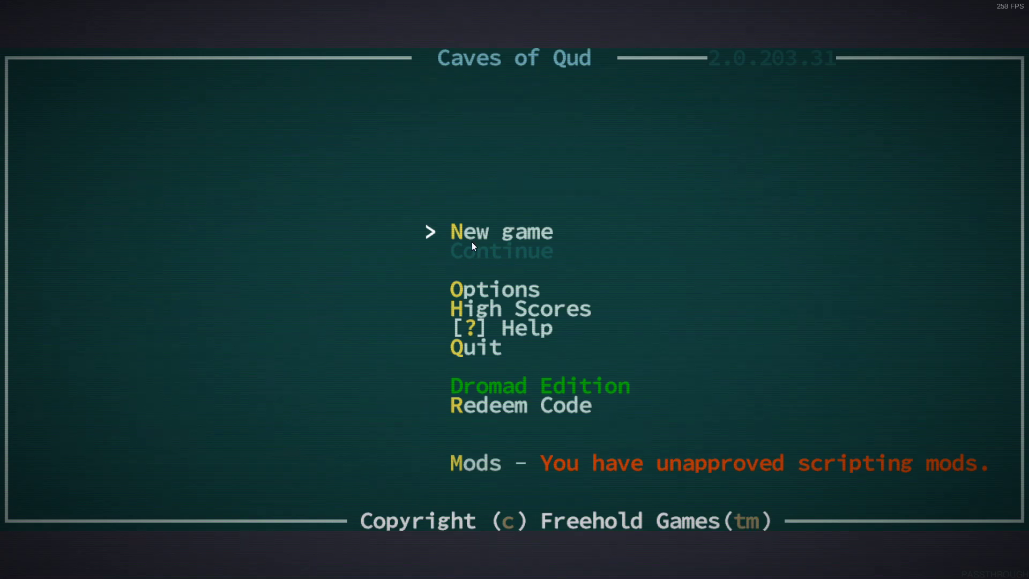
mouse_move(477, 283)
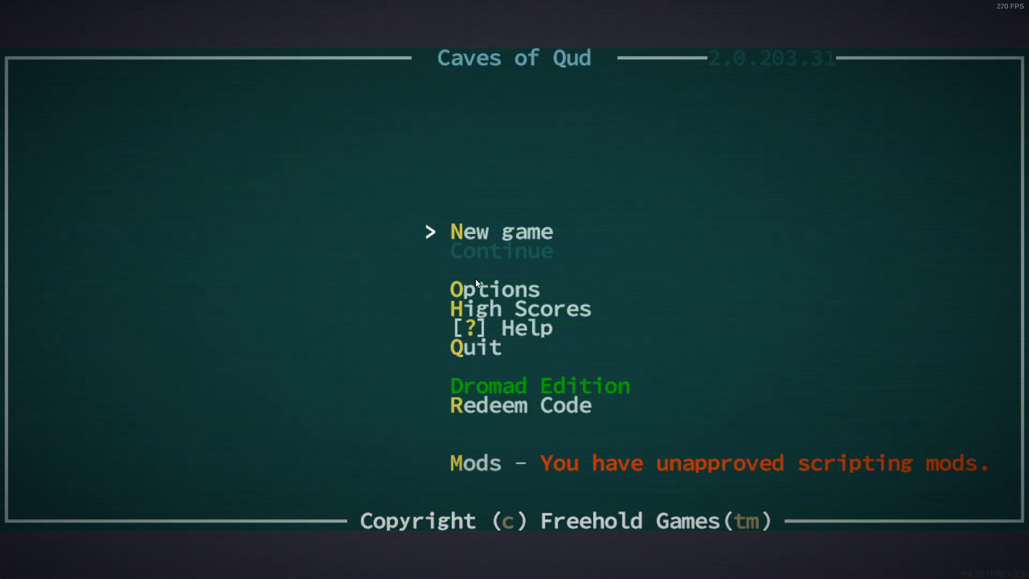
mouse_move(496, 327)
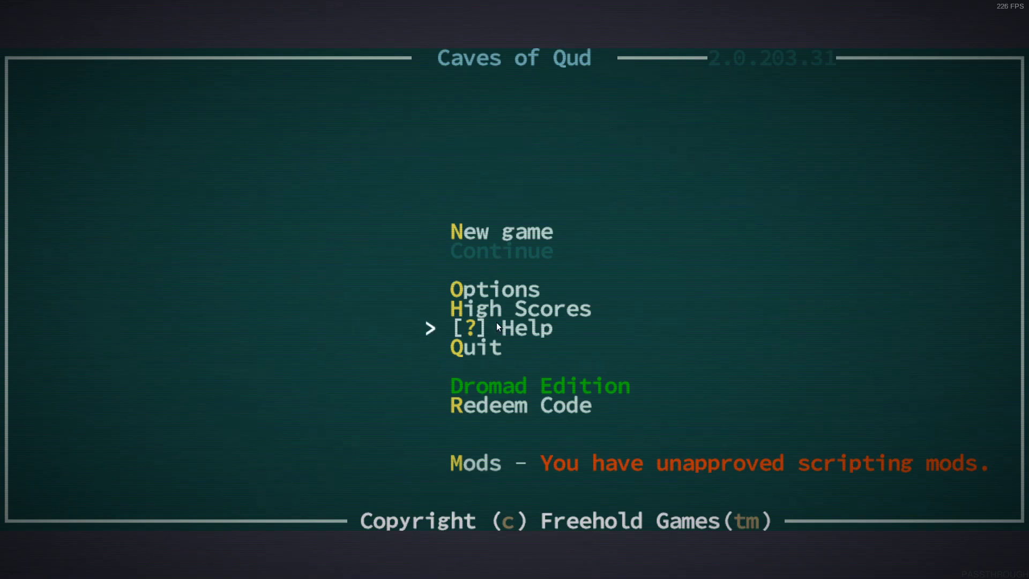
Review the installed mods list in the mod manager from the main menu
left_click(474, 463)
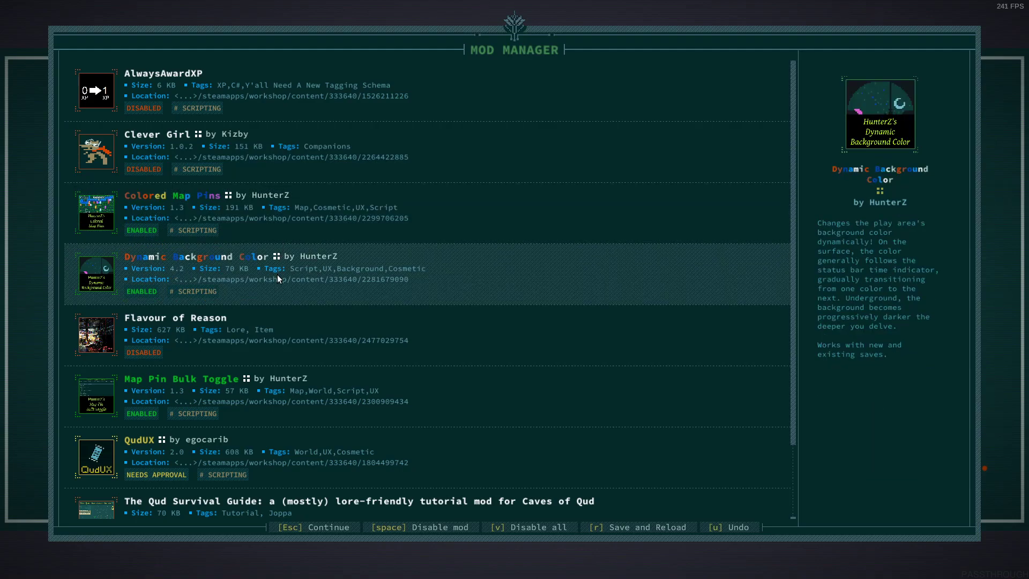
scroll("down", 3)
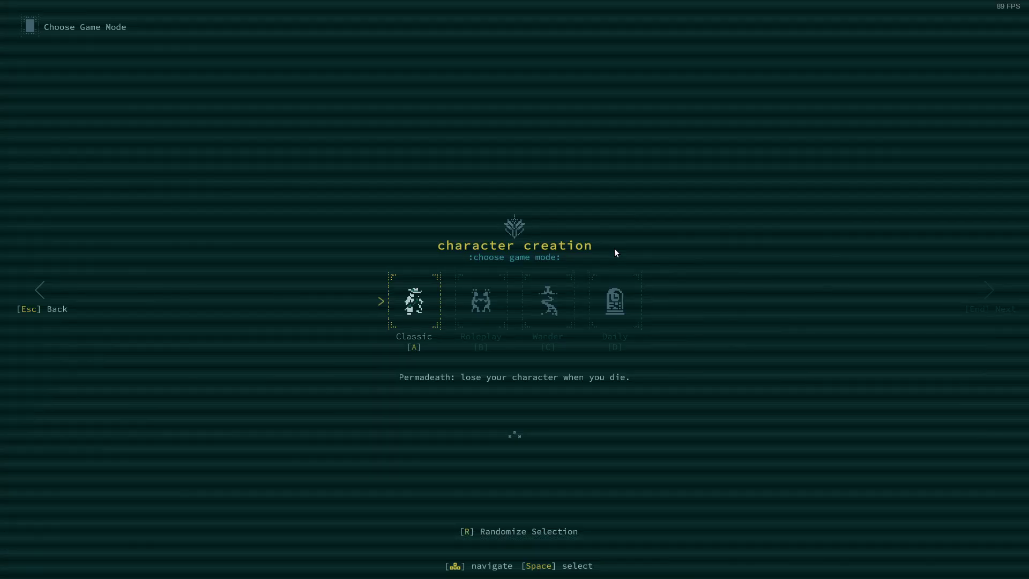
Choose the Classic permadeath game mode
key("space")
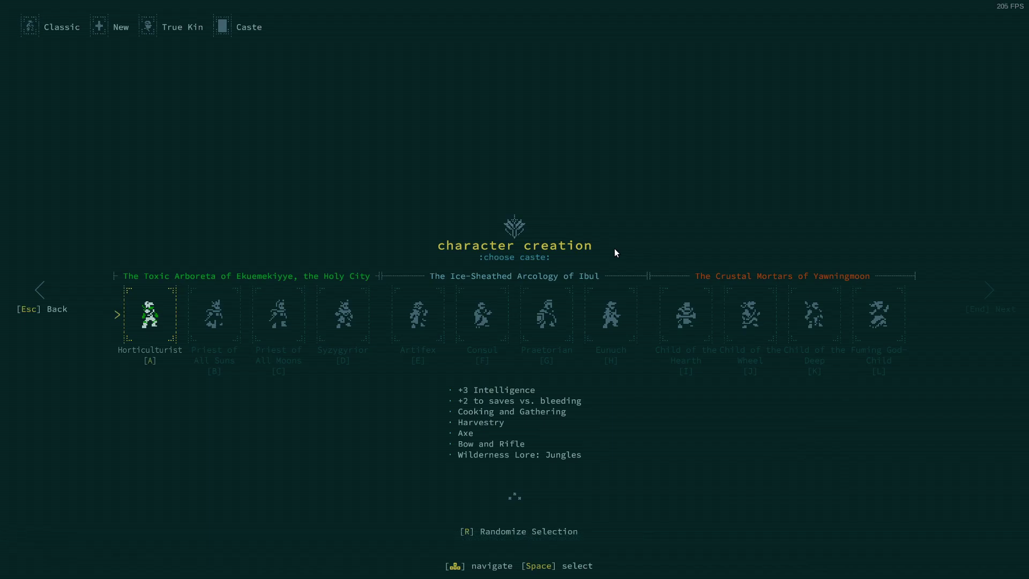
mouse_move(662, 147)
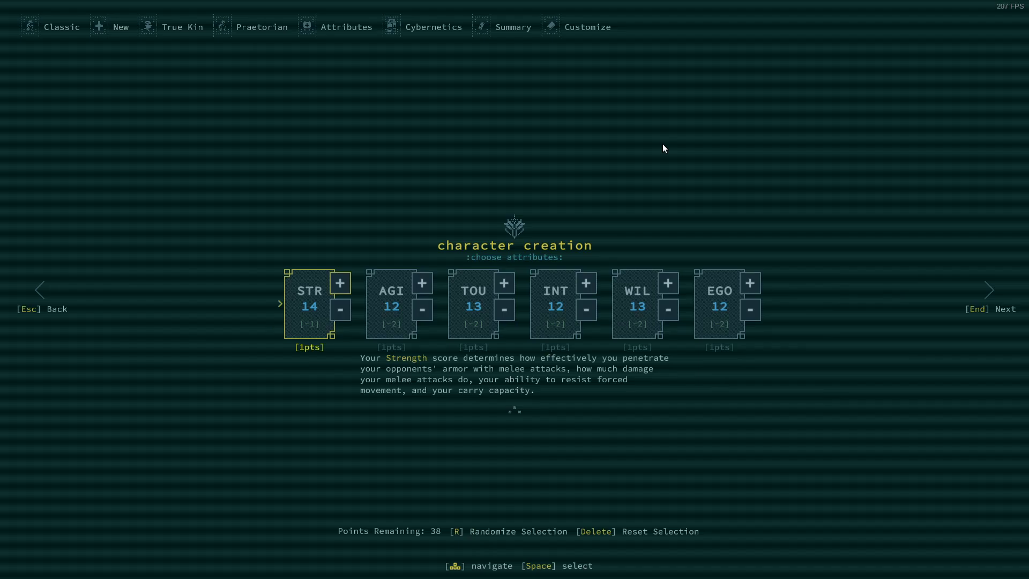
mouse_move(423, 157)
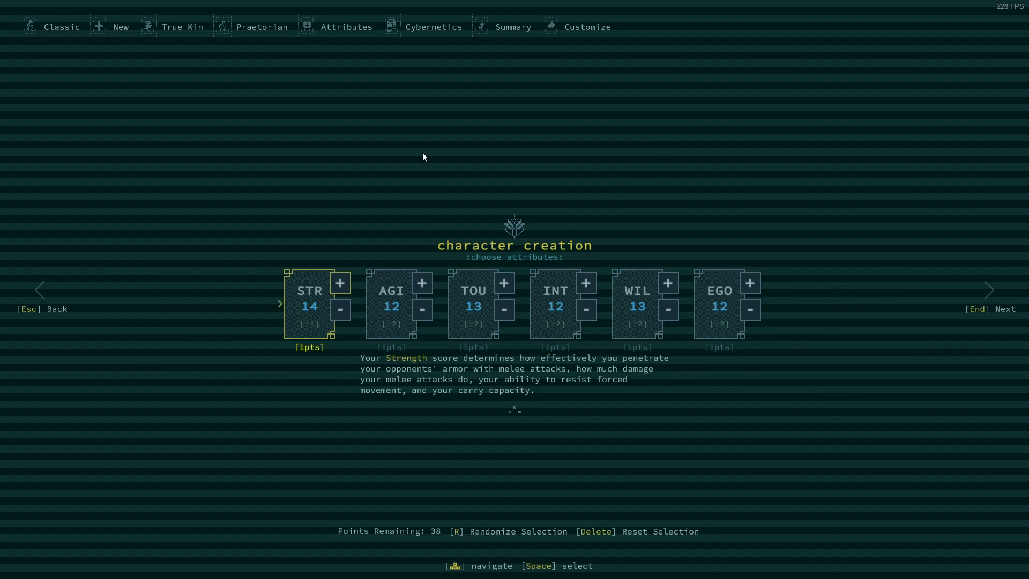
mouse_move(552, 120)
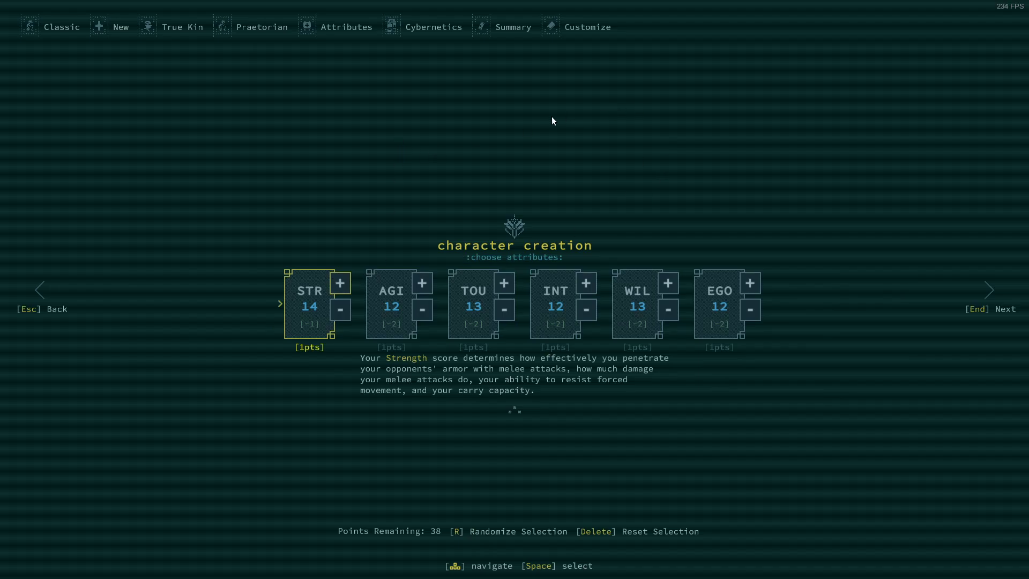
mouse_move(390, 142)
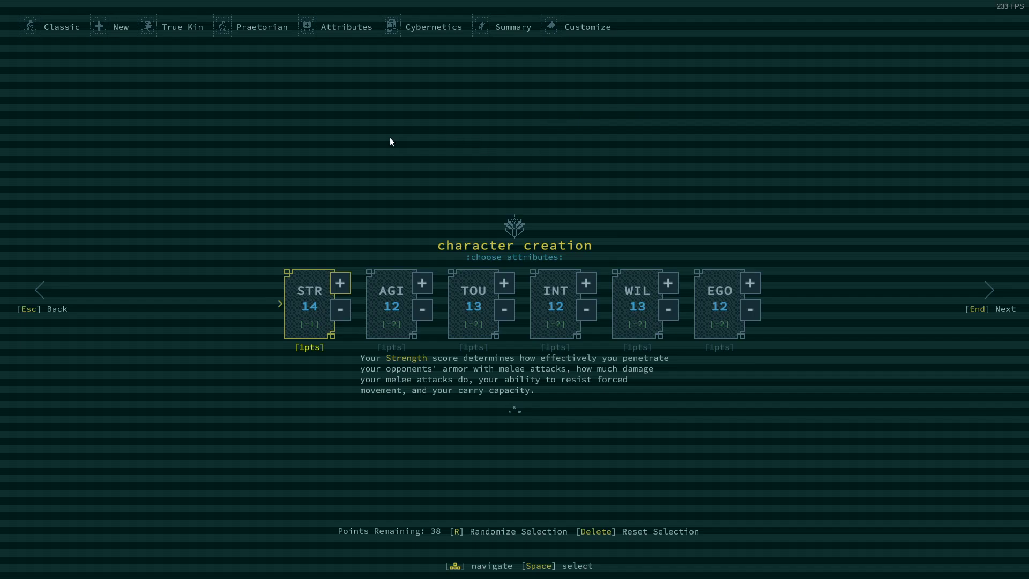
mouse_move(368, 285)
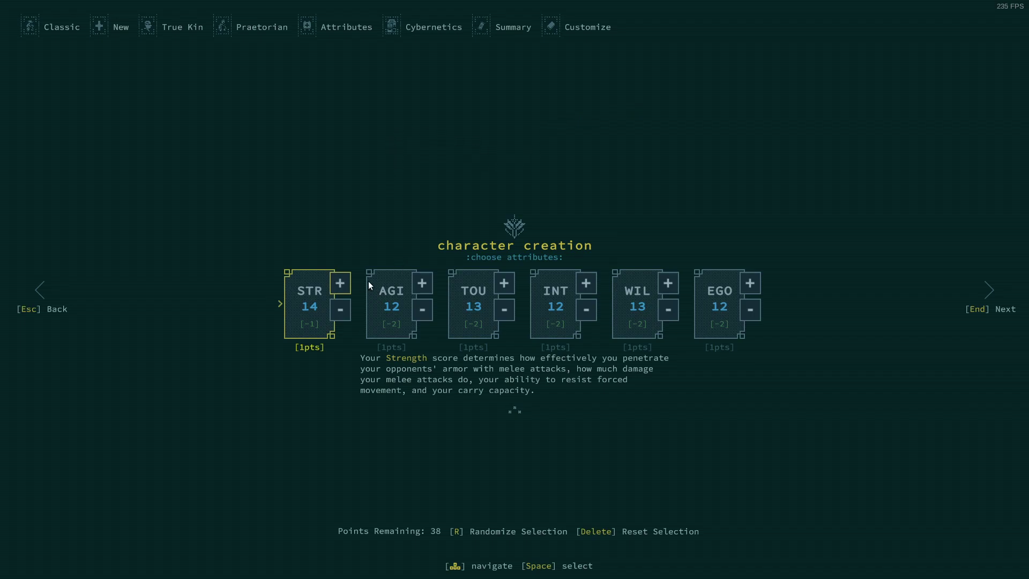
mouse_move(339, 283)
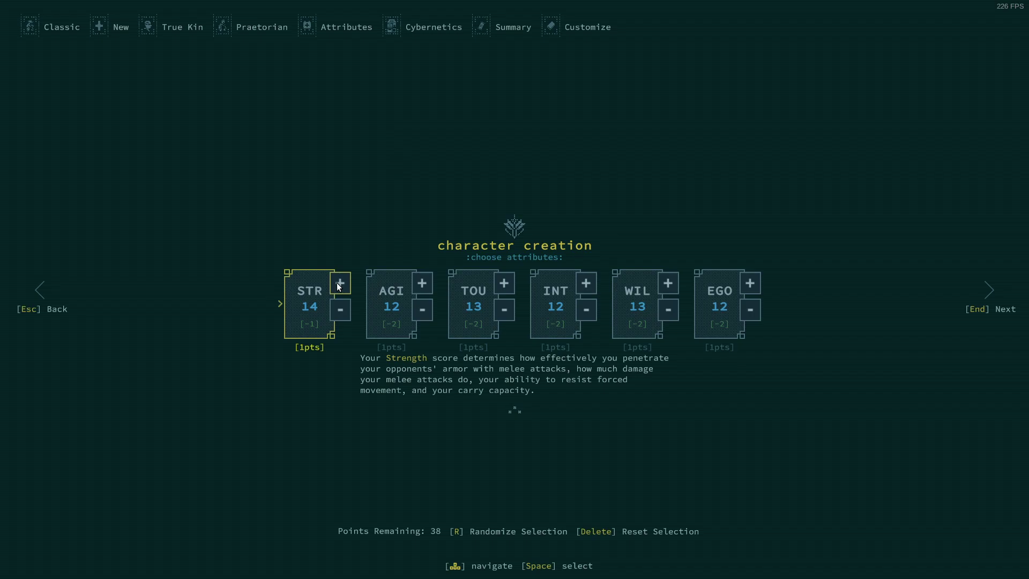
Allocate attribute points across Strength, Intelligence, Willpower, Toughness and Ego
left_click(340, 282)
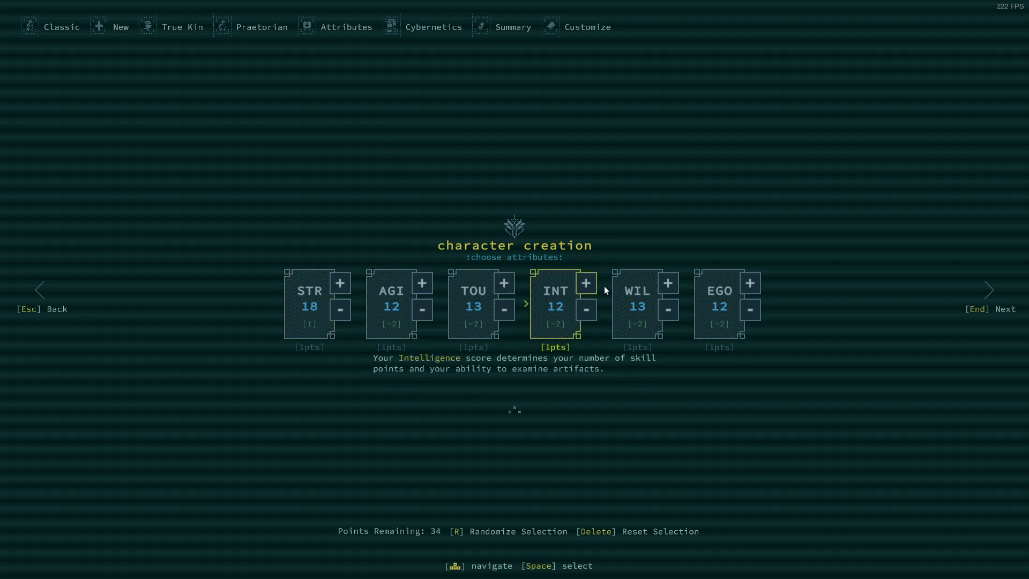
left_click(585, 283)
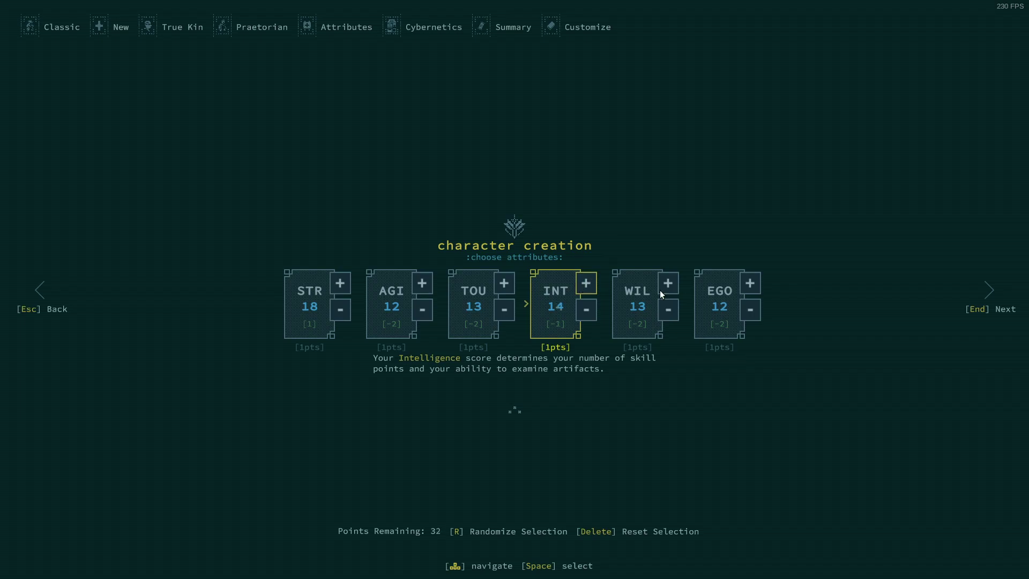
left_click(666, 283)
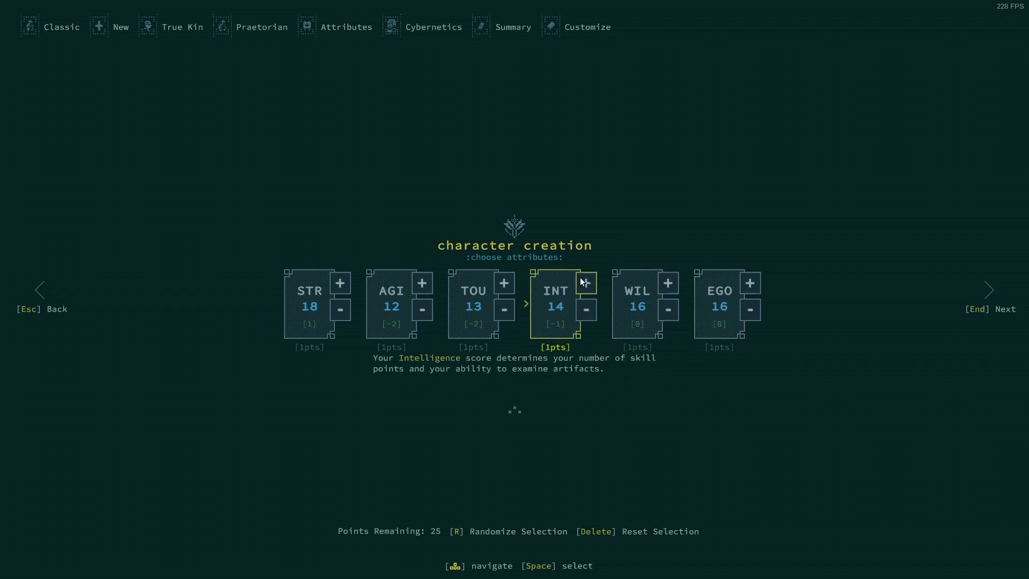
left_click(504, 282)
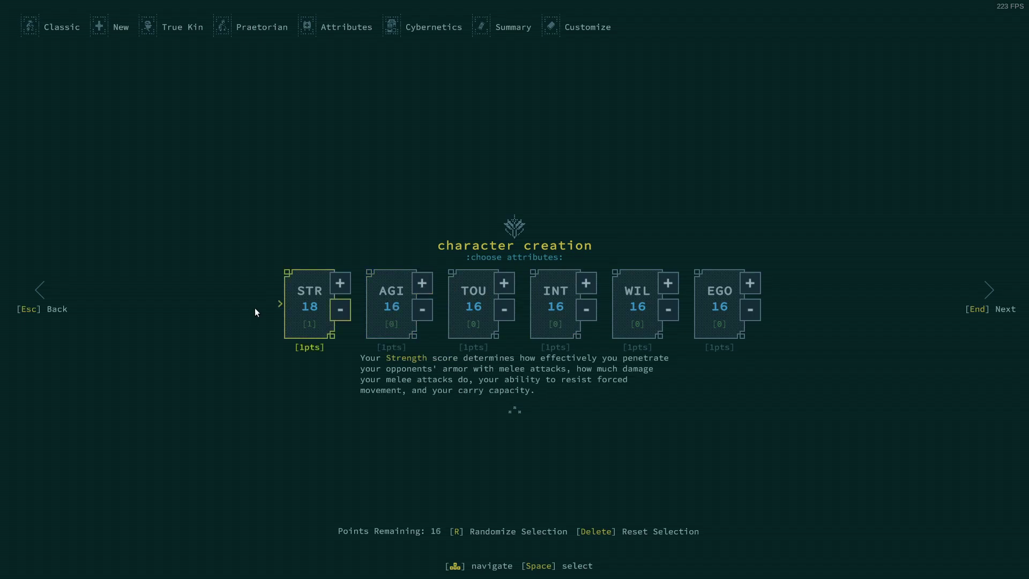
left_click(340, 283)
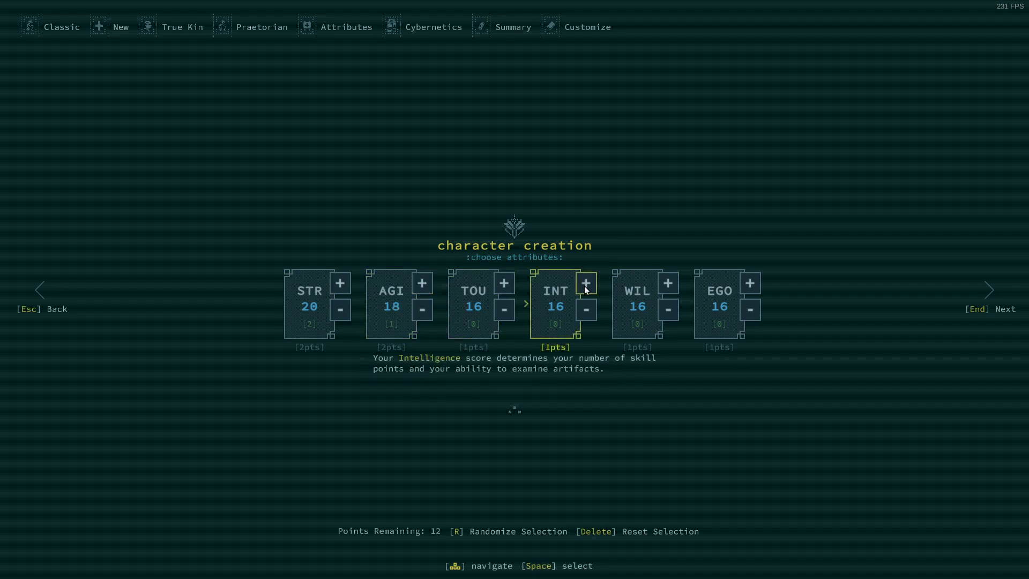
left_click(584, 283)
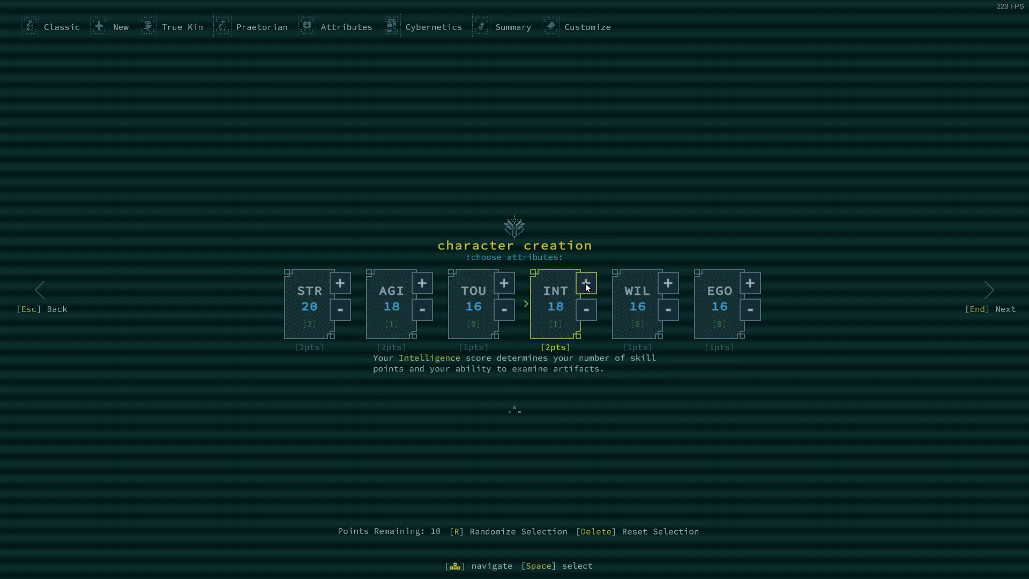
left_click(585, 283)
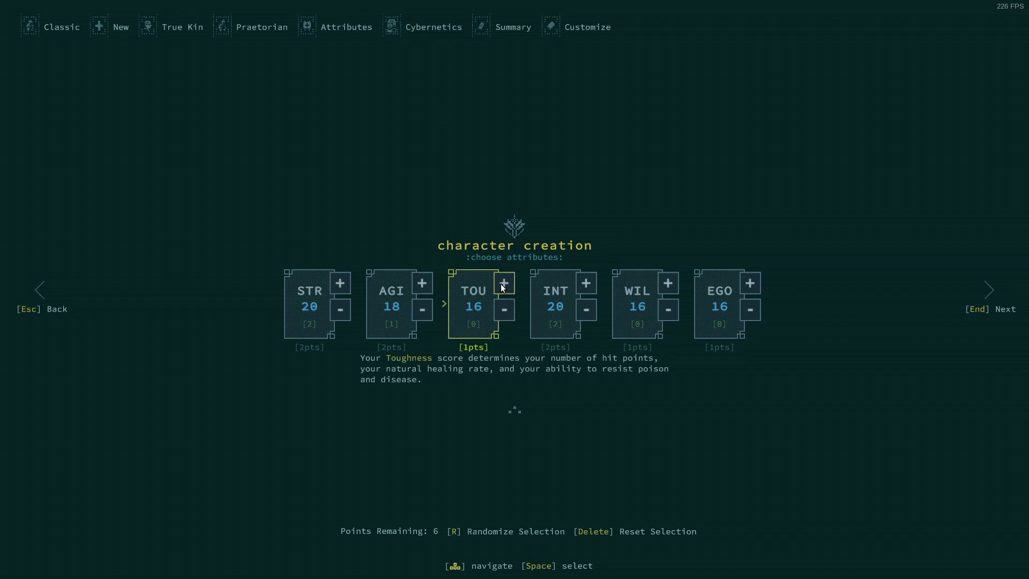
left_click(504, 283)
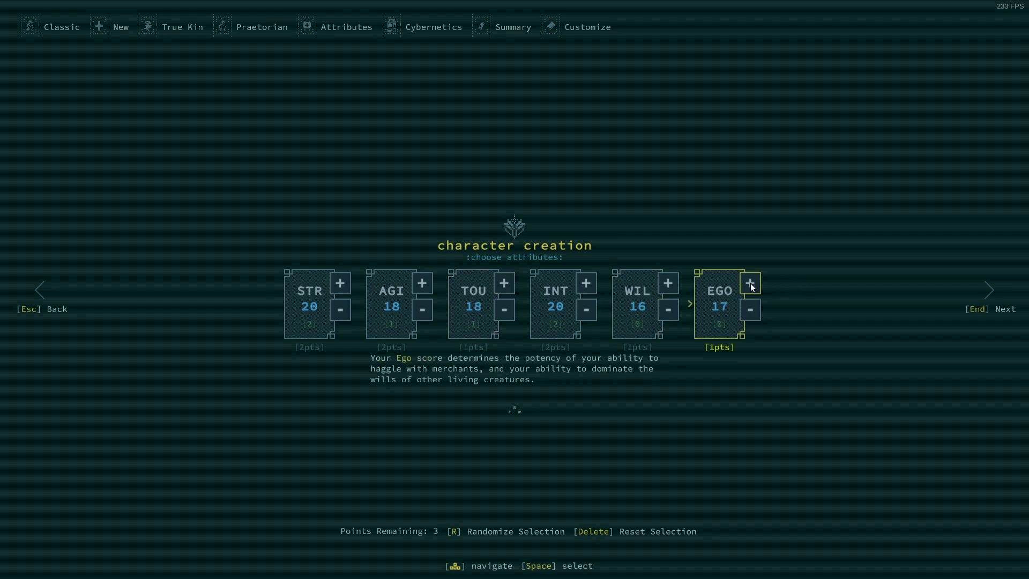
left_click(750, 283)
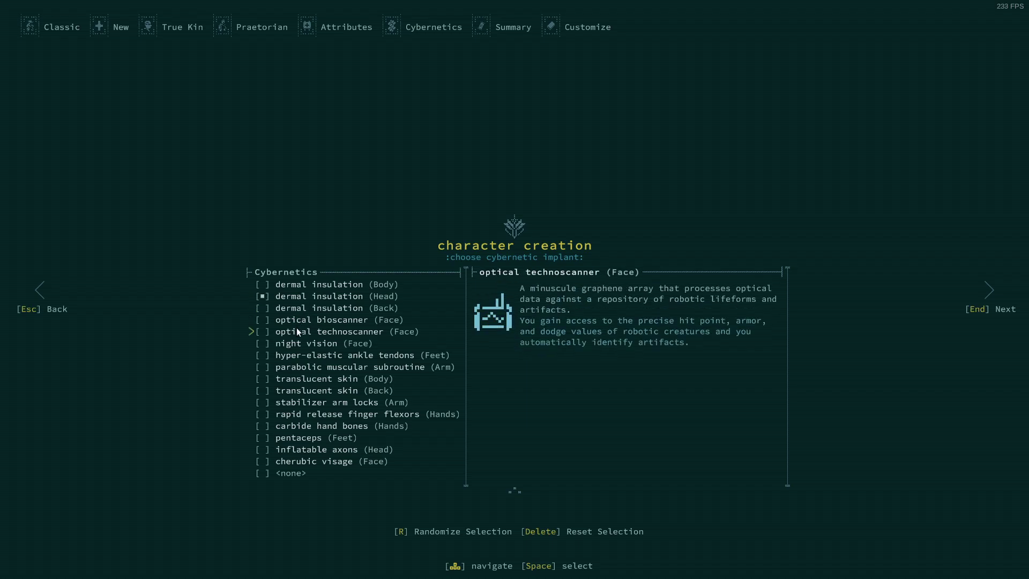
Pick the optical technoscanner as the starting cybernetic implant
left_click(306, 343)
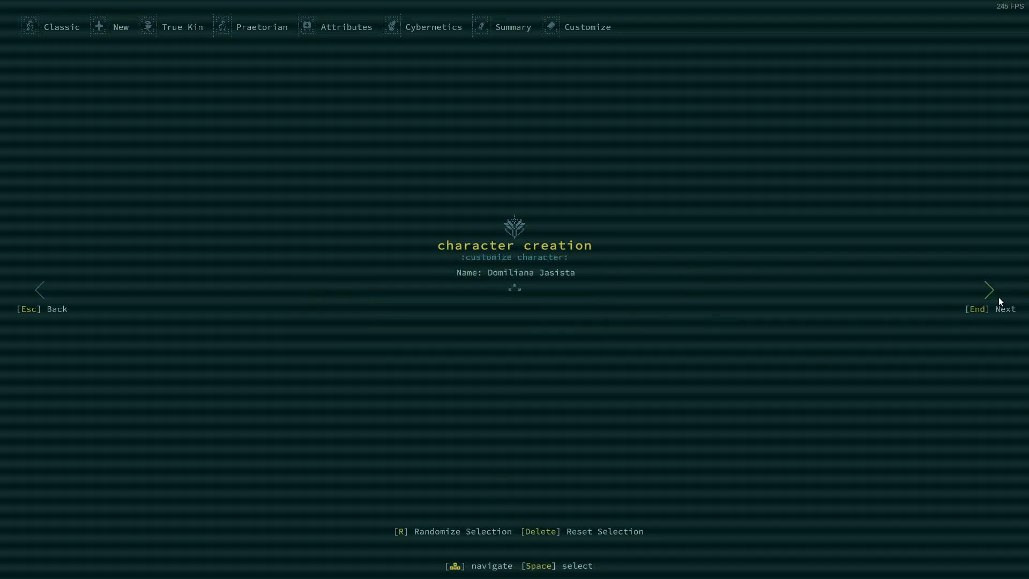
Finish character creation and begin the game in Joppa
left_click(989, 290)
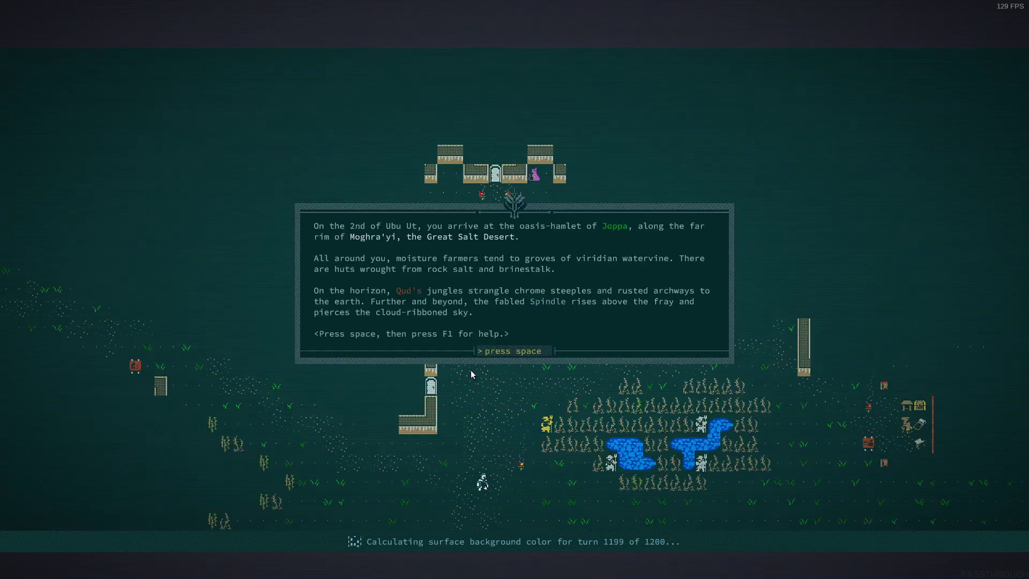
mouse_move(594, 285)
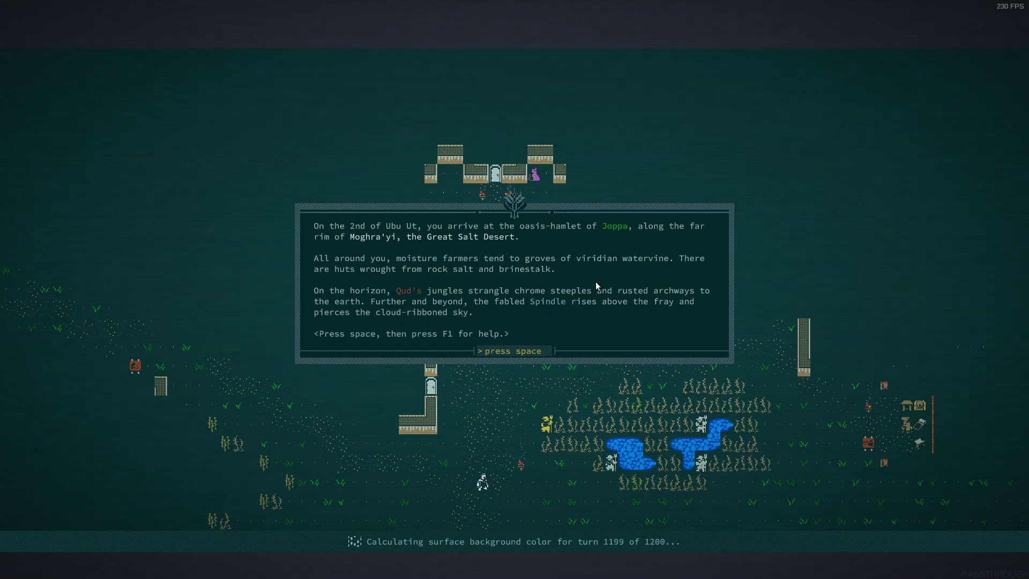
mouse_move(593, 274)
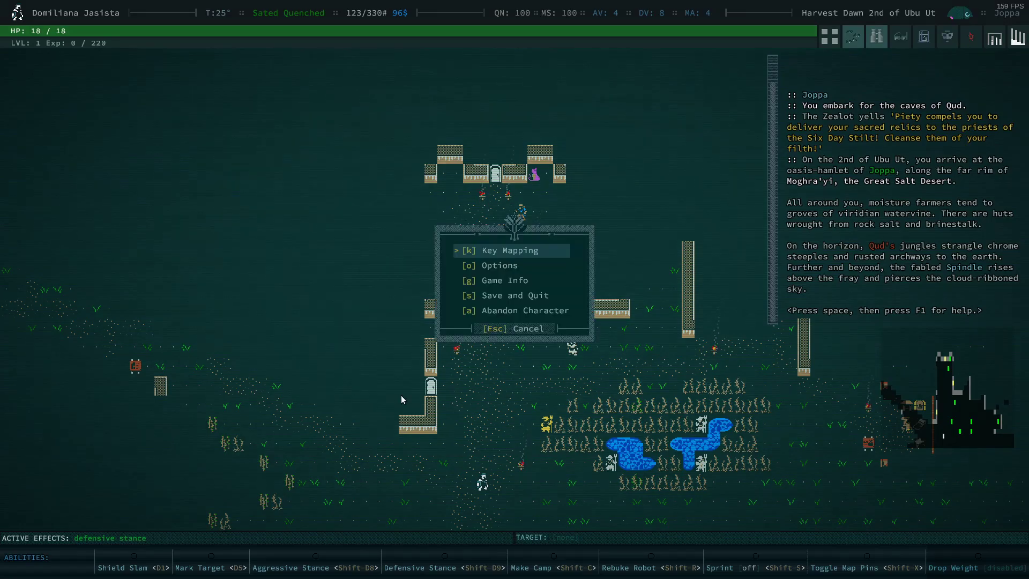
View the Game Options from the system menu, then return to Joppa
left_click(499, 265)
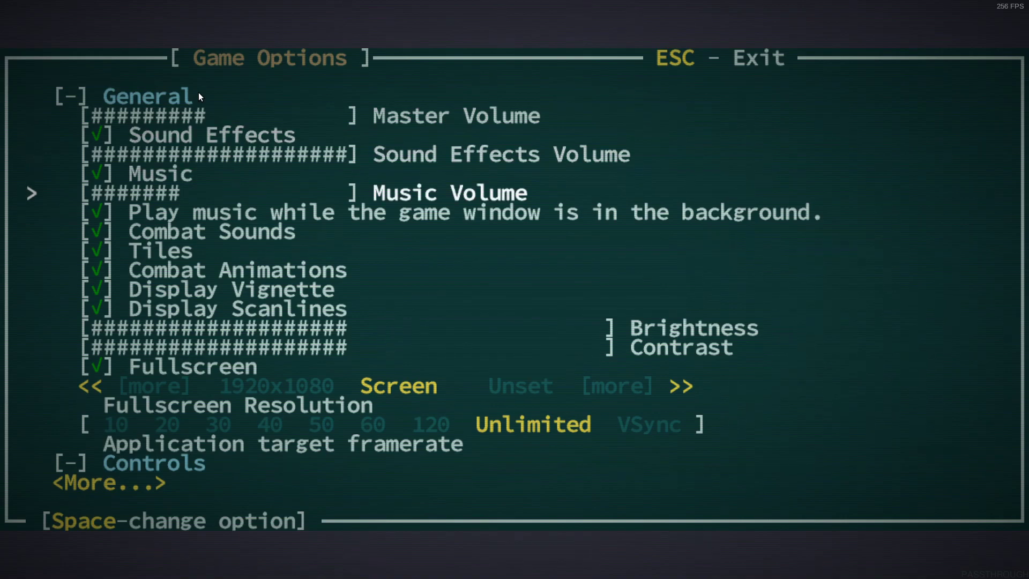
key("Escape")
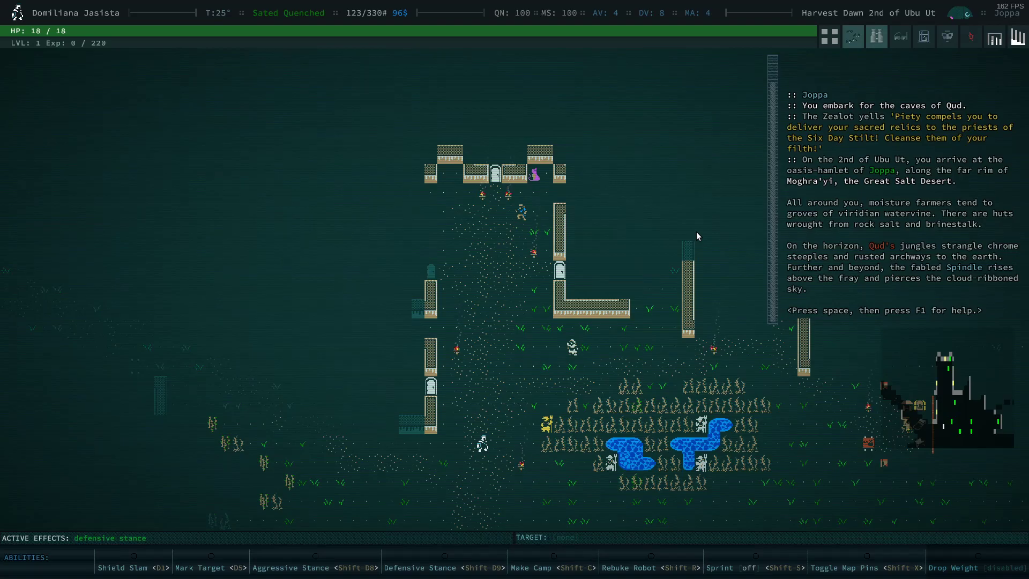
Inspect the Praetorian's cloak on the equipment screen and move to the Worn on Hands slot
key("i")
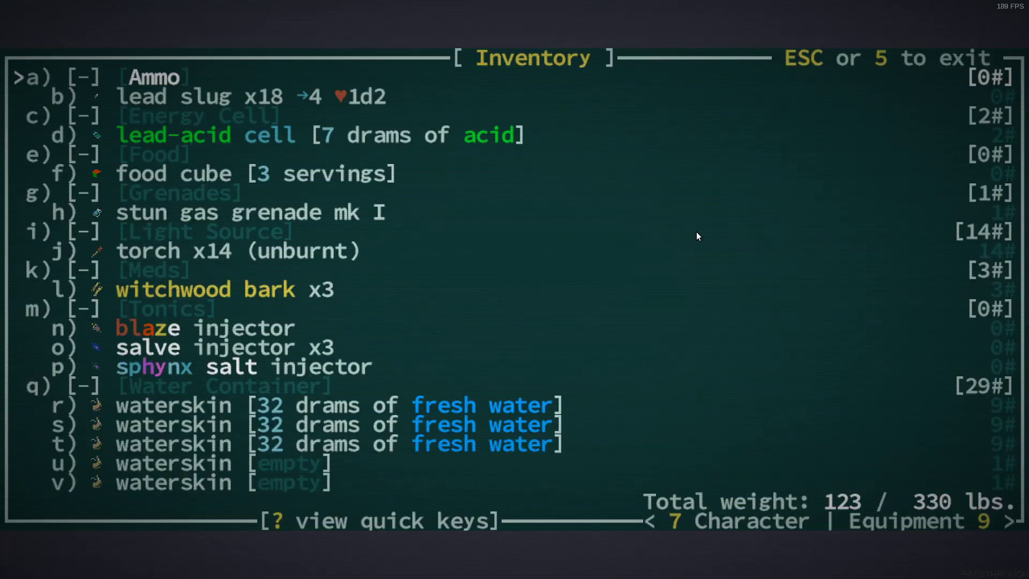
mouse_move(603, 256)
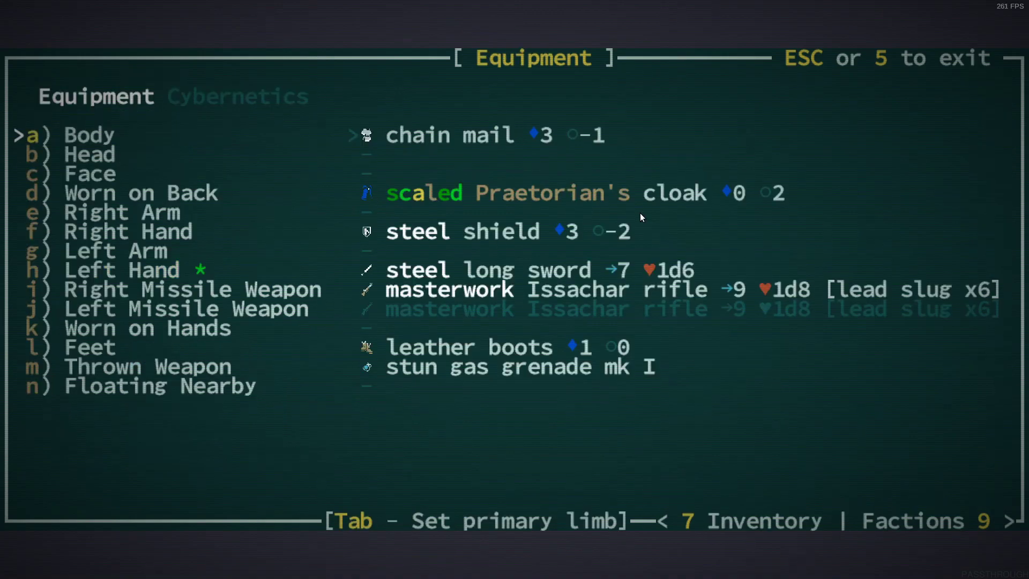
key("7")
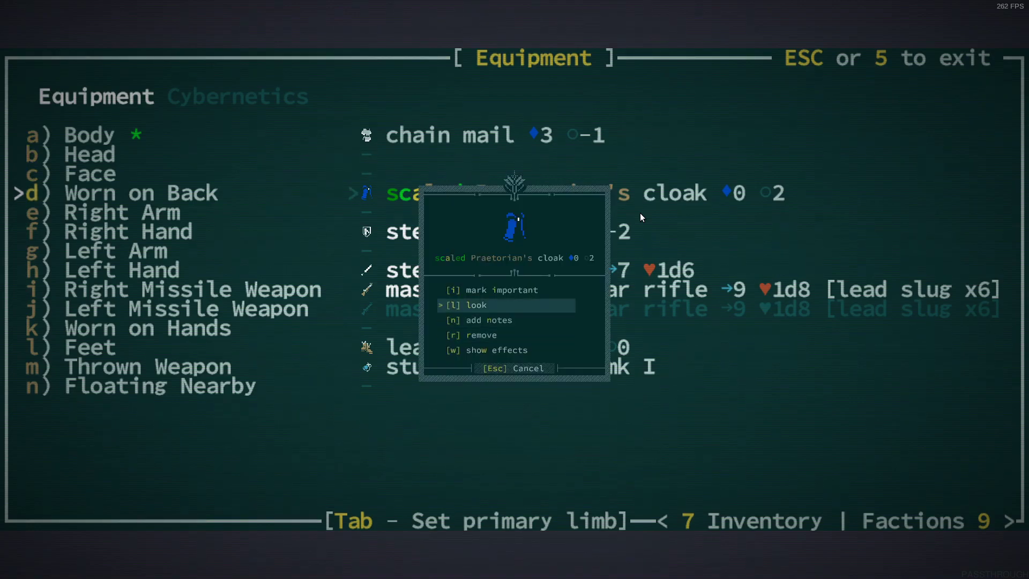
left_click(478, 304)
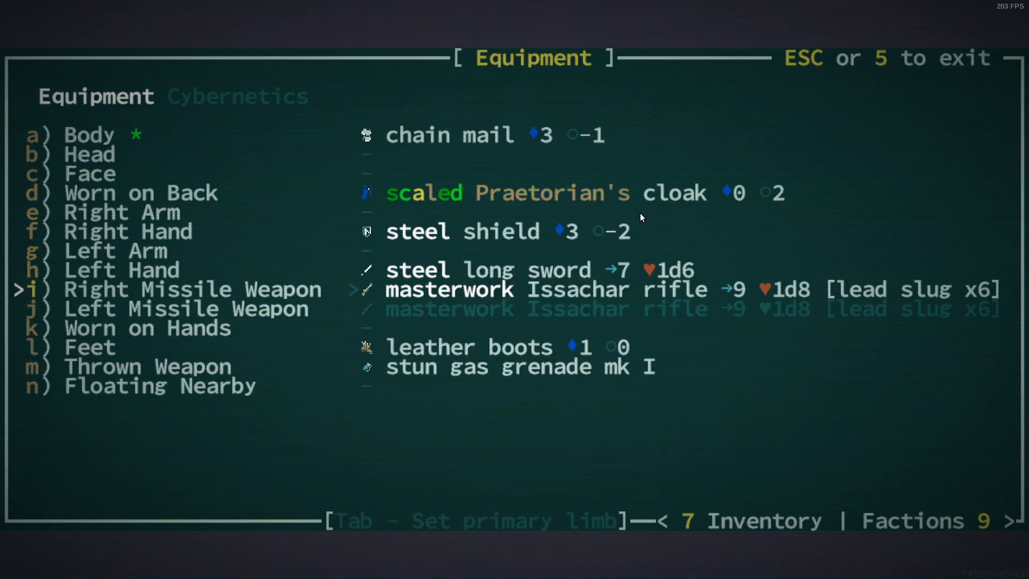
key("down")
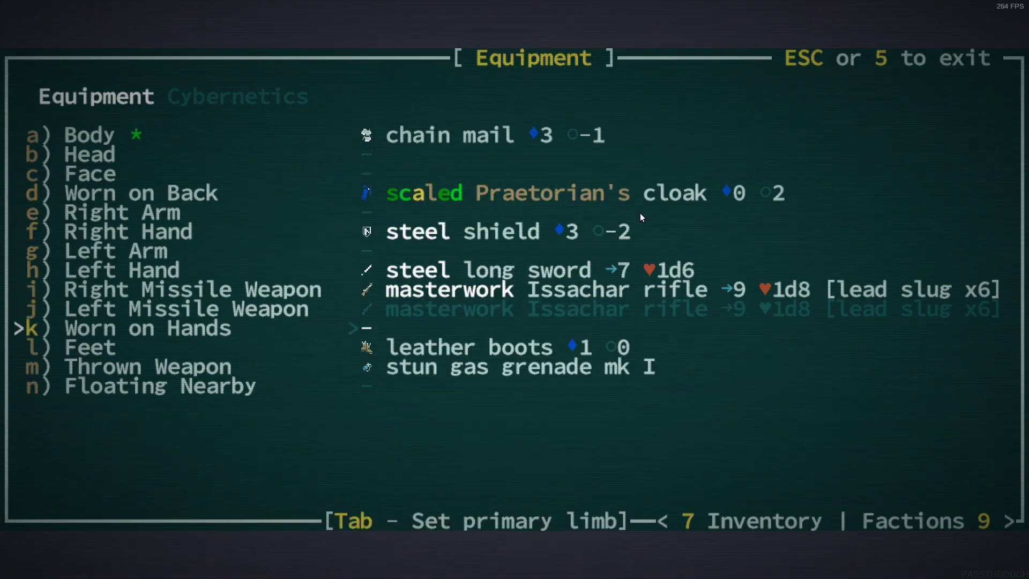
Check the sphynx salt injector's options in the carried inventory without using it
key("7")
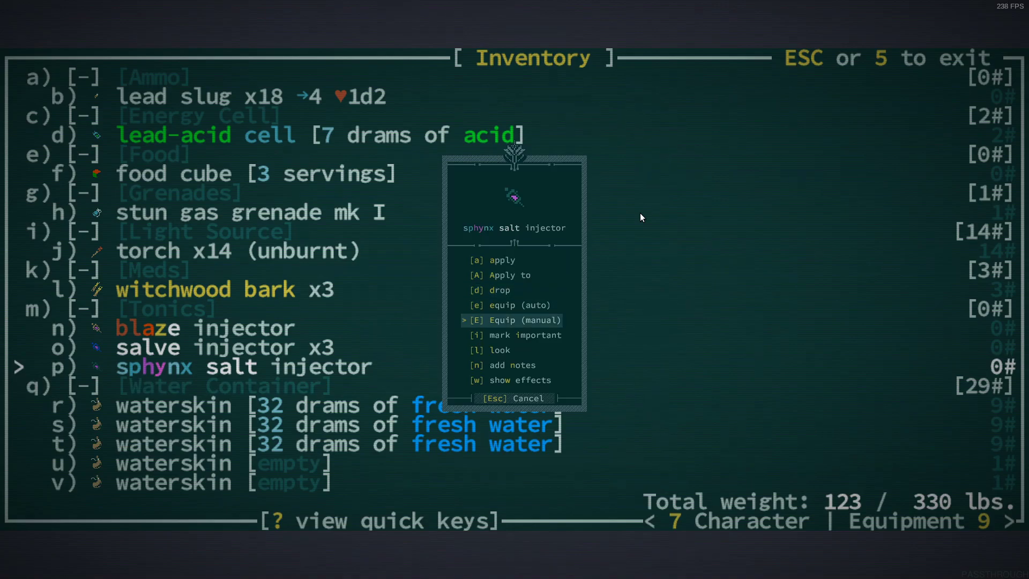
left_click(501, 349)
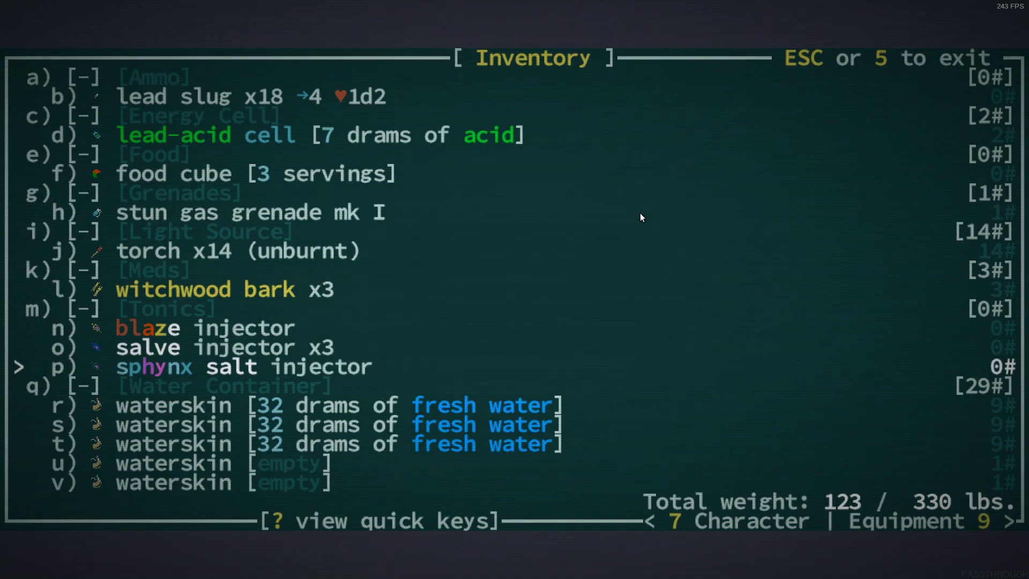
key("Escape")
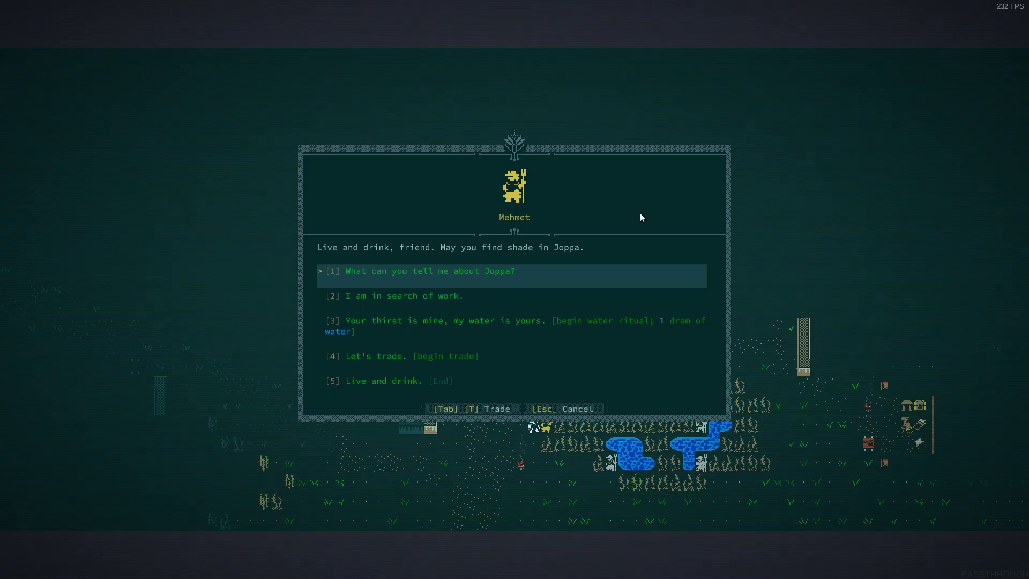
Ask the villager for work and accept the What's Eating the Watervine? quest
left_click(403, 295)
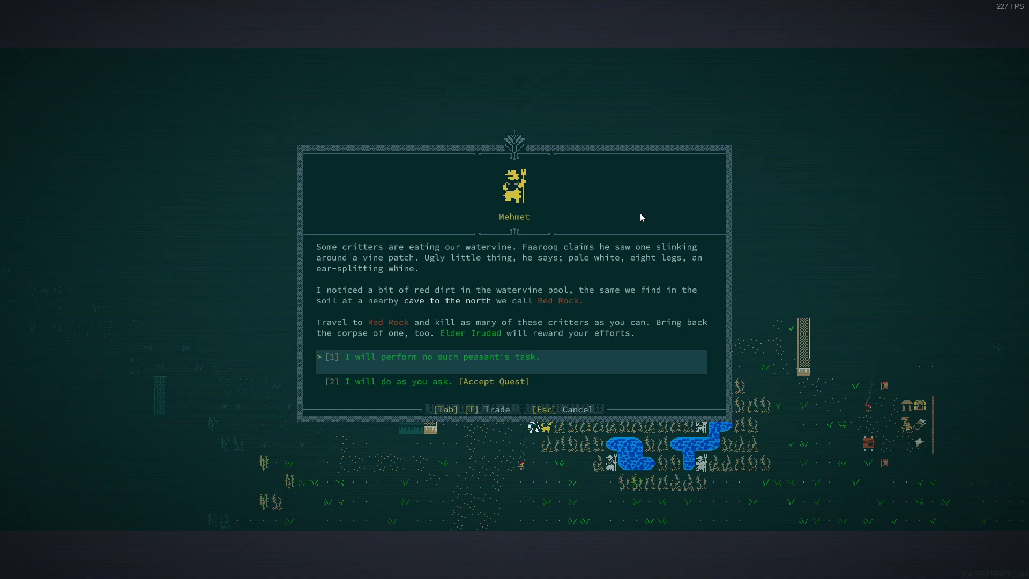
key("down")
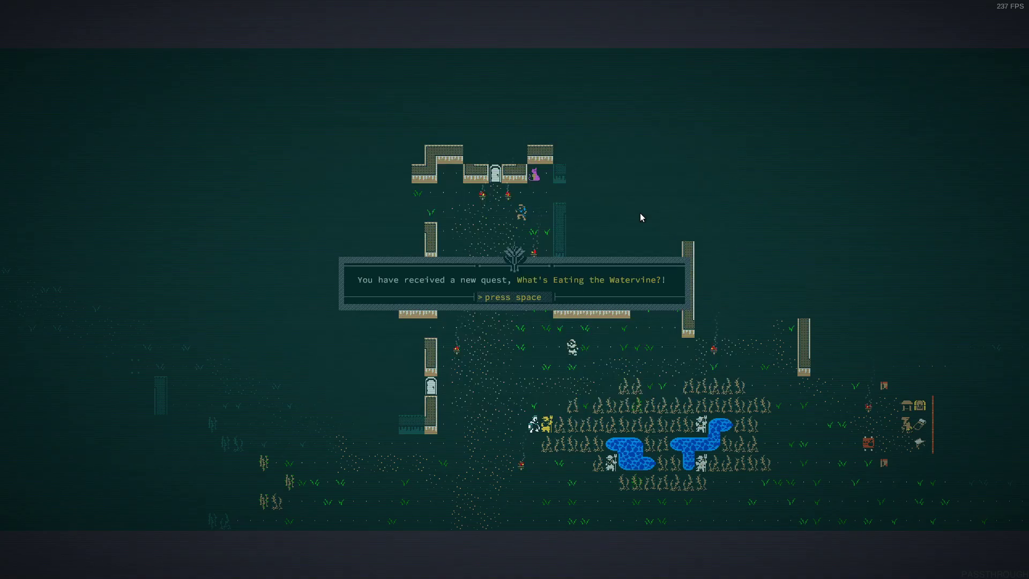
key("space")
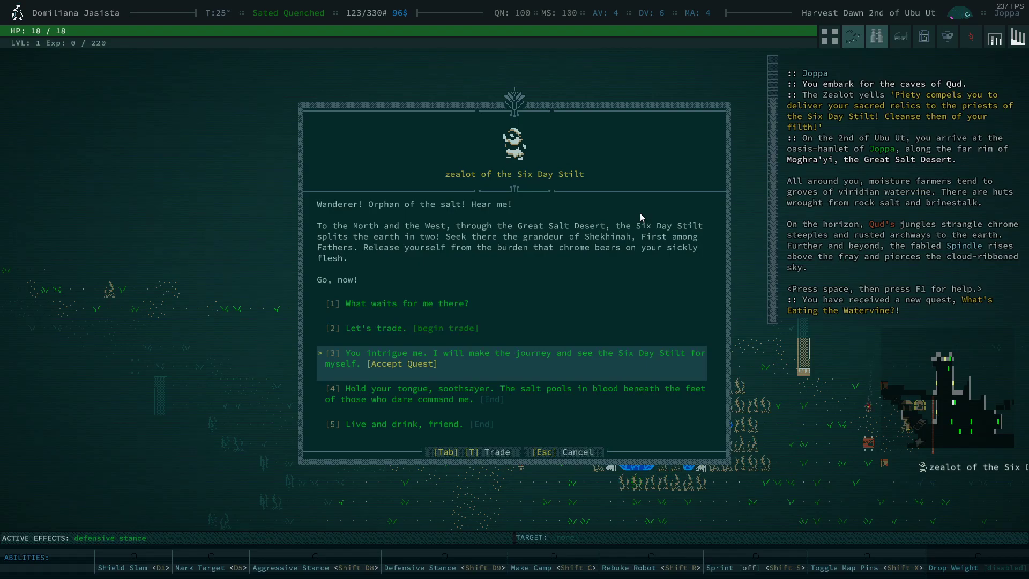
Accept the zealot's O Glorious Shekhinah! quest and browse Elder Irudad's yuckwheat stem for sale
left_click(505, 358)
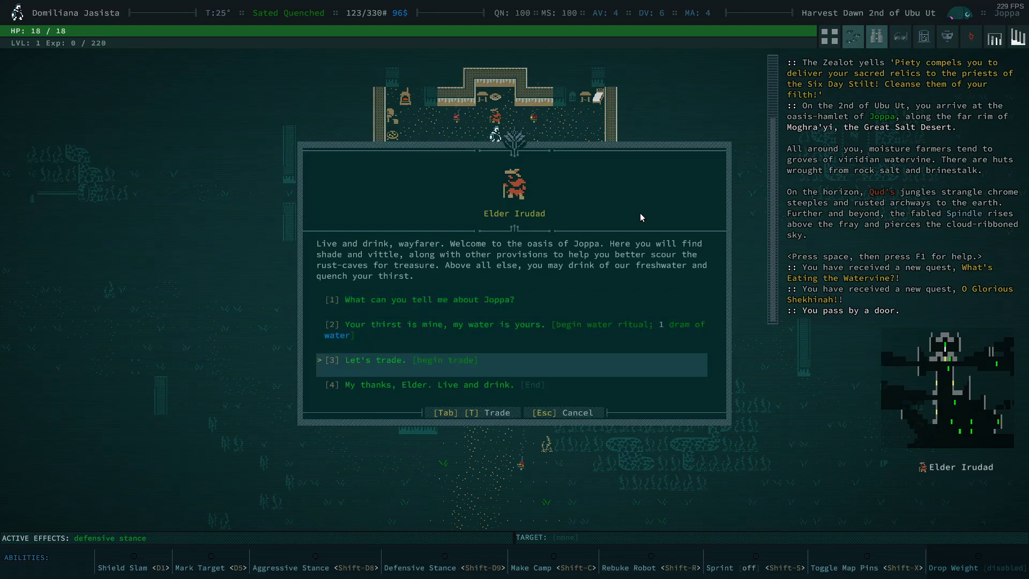
left_click(411, 360)
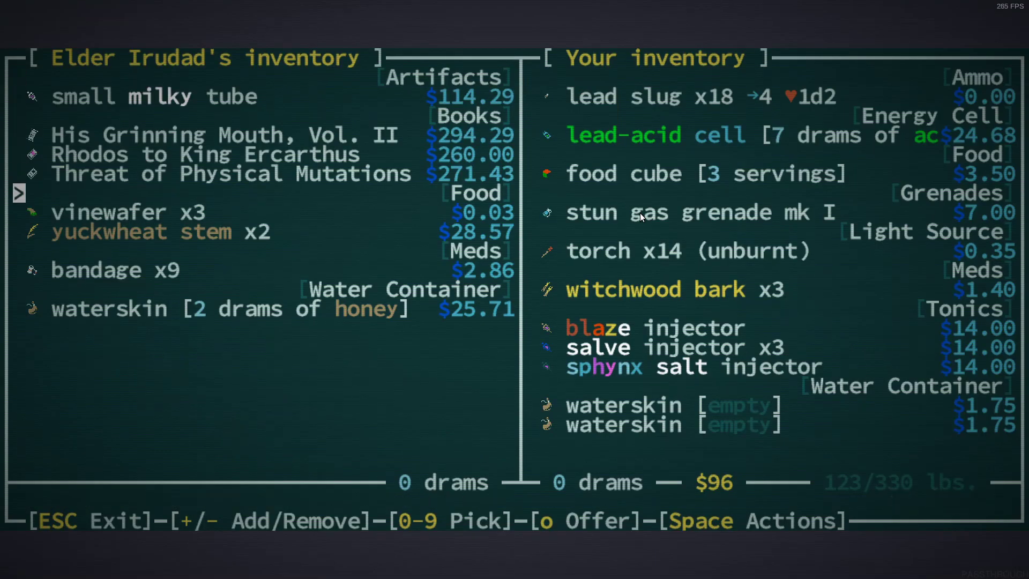
key("down")
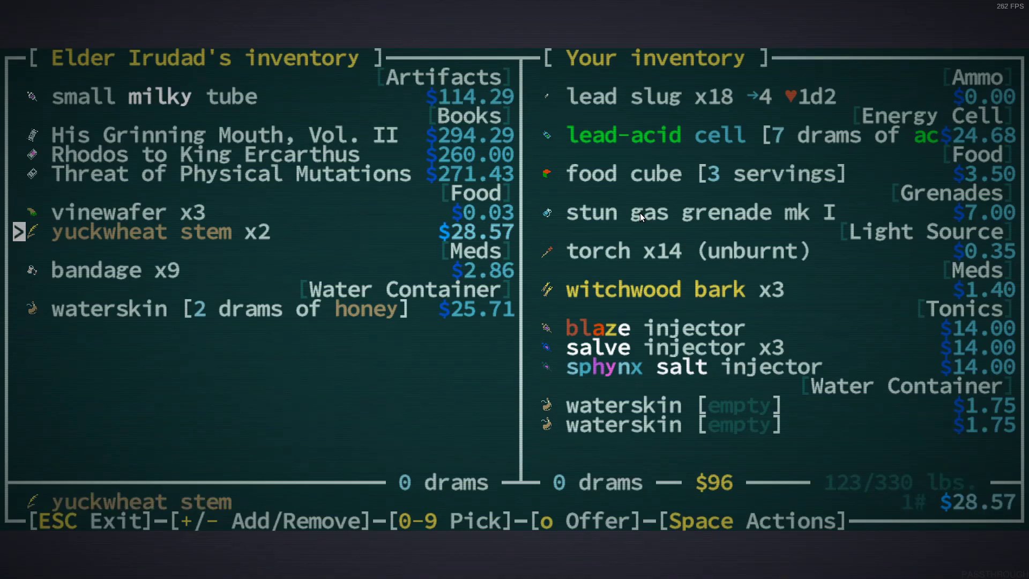
key("Escape")
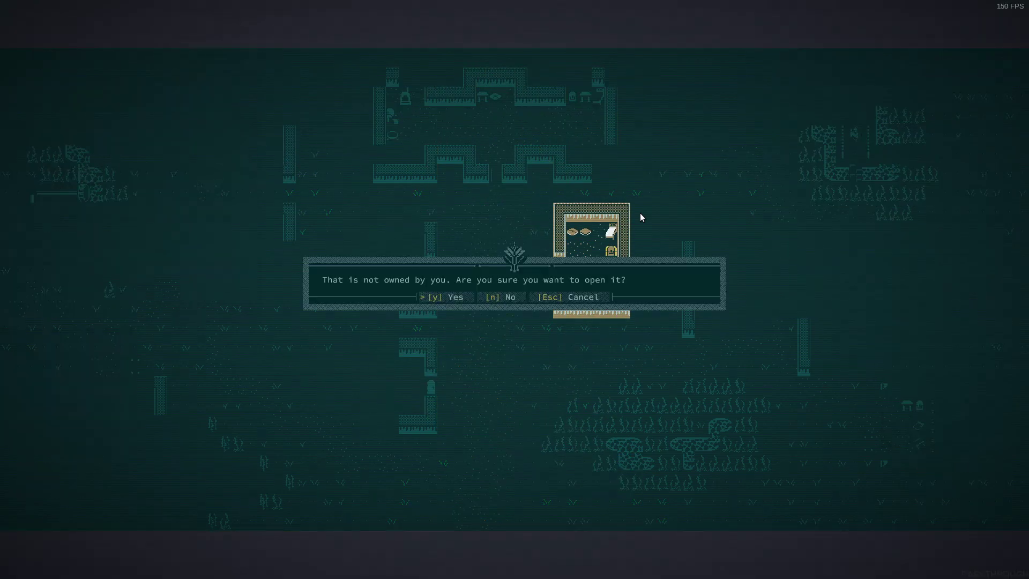
Take the arrow, torch, battle axe, copper nuggets and waterskin from the unowned chest, then pet Ctesiphus
key("y")
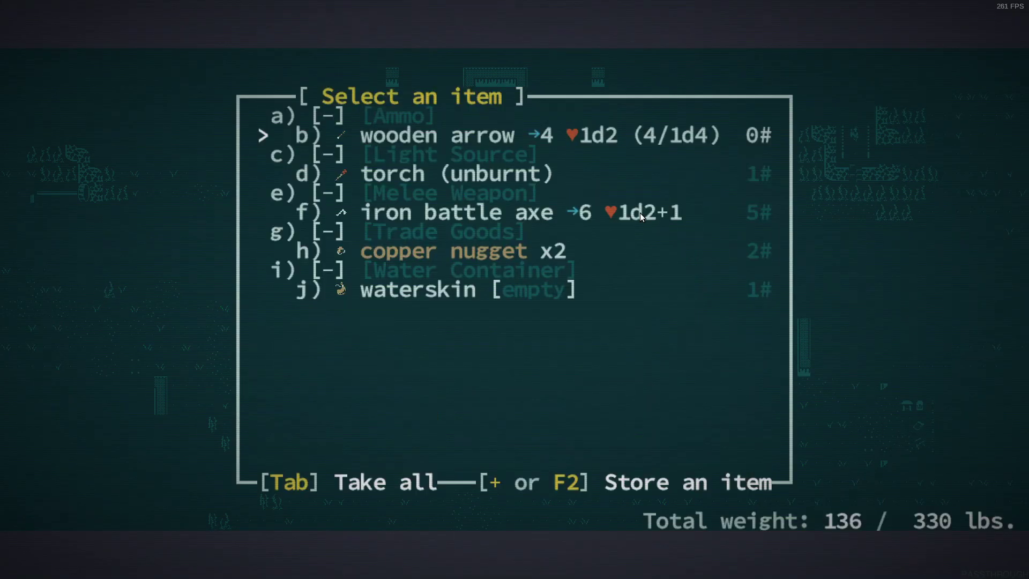
key("Tab")
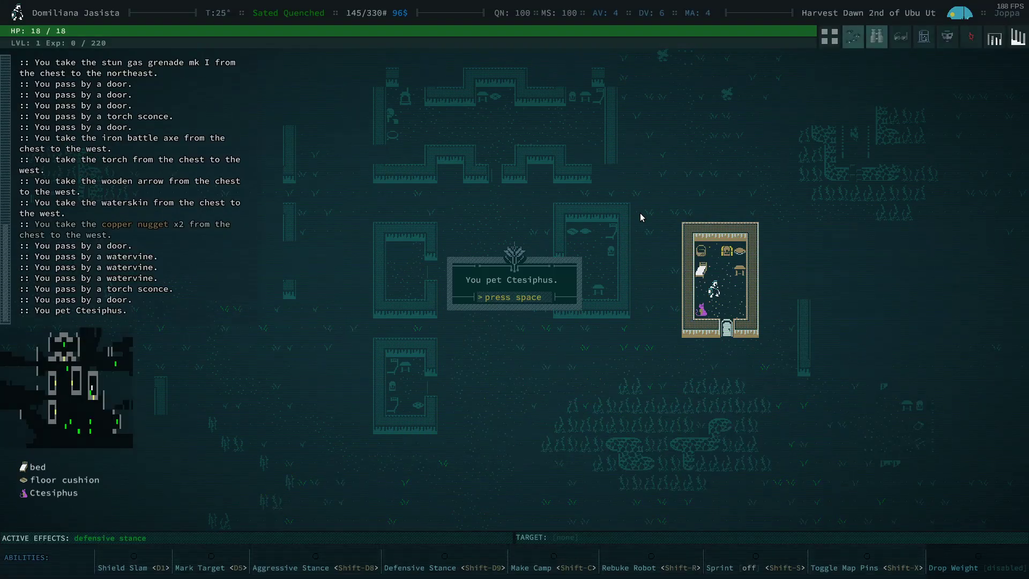
key("space")
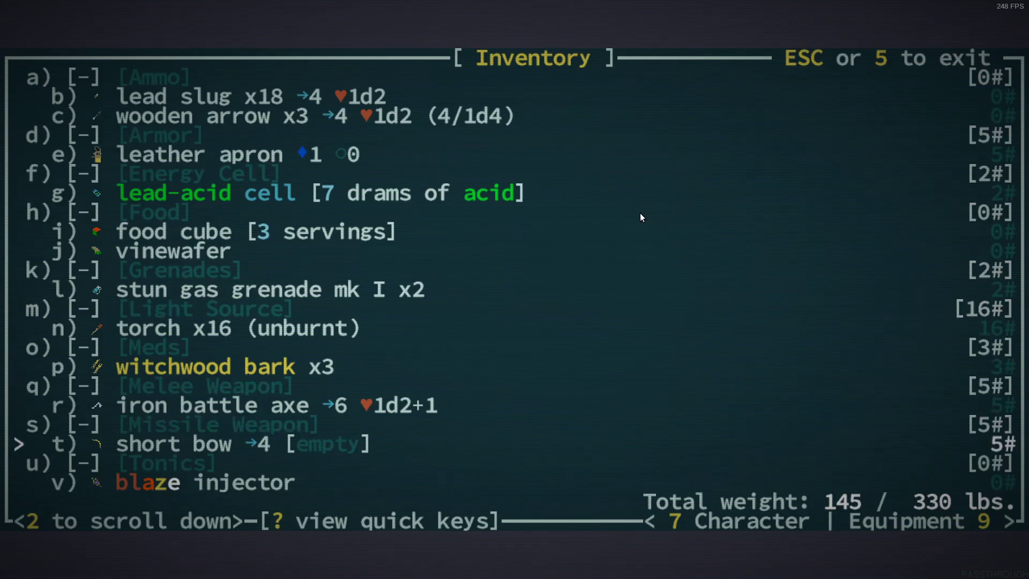
Scroll the inventory and move through the Left Arm and Right Hand equipment slots before leaving the screen
scroll("down", 3)
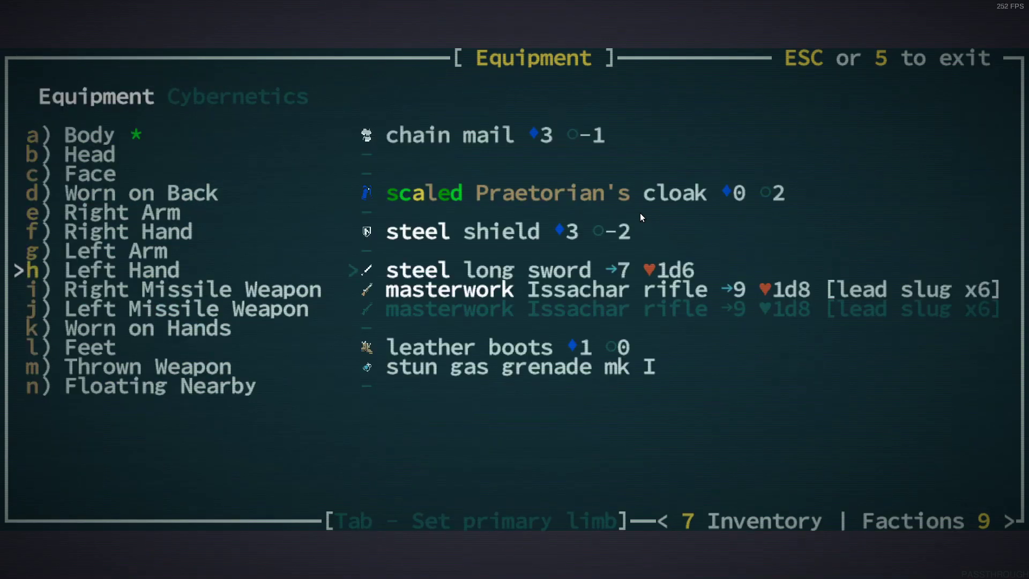
key("up")
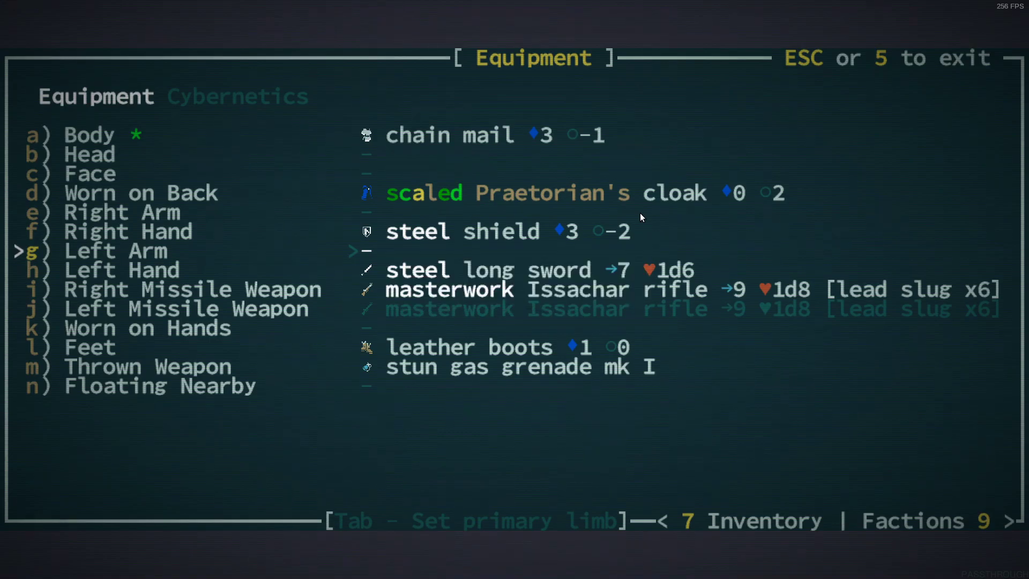
key("up")
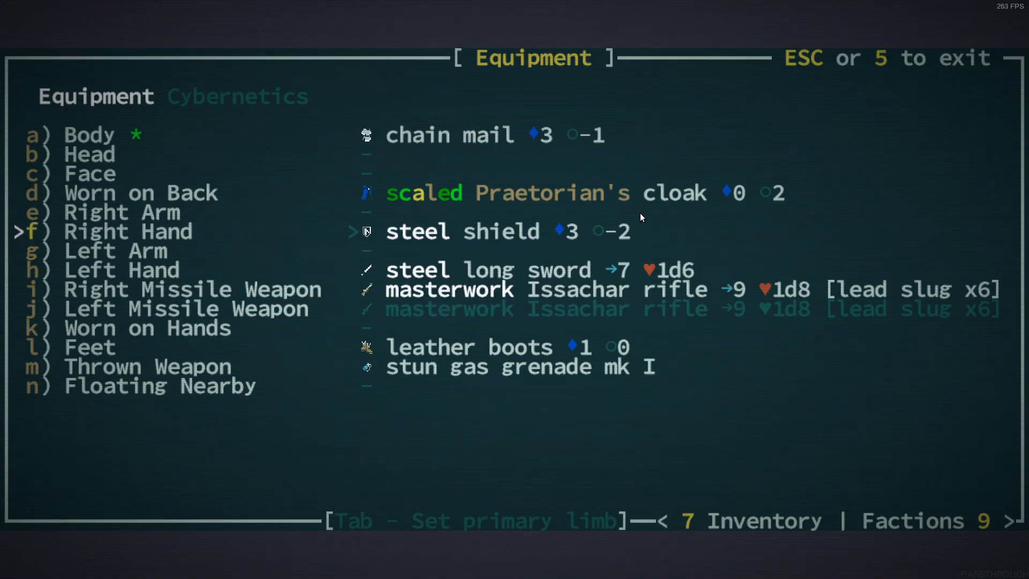
key("Escape")
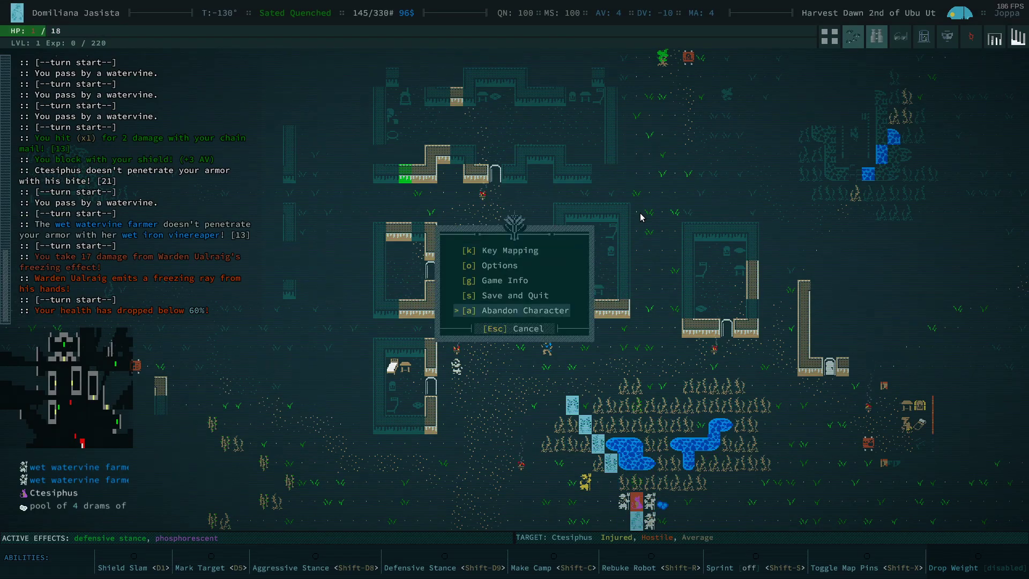
Abandon the character and acknowledge the death by a wet watervine farmer to reach the main menu
key("Escape")
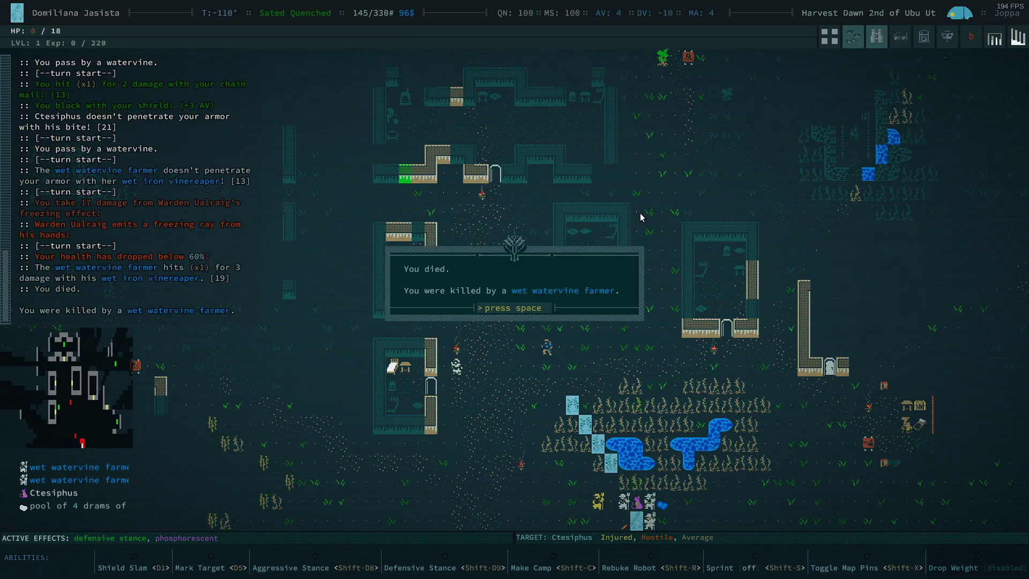
key("space")
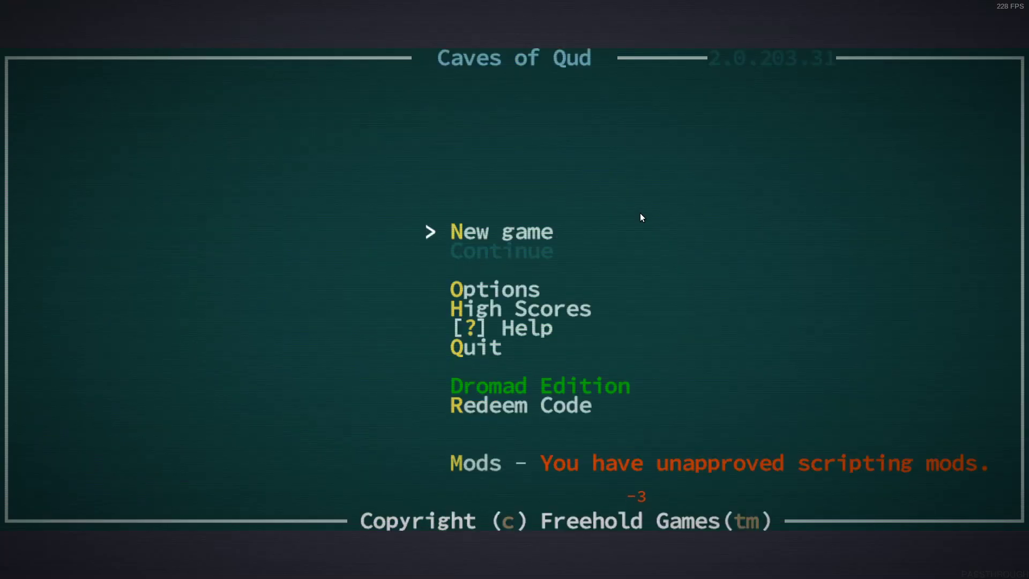